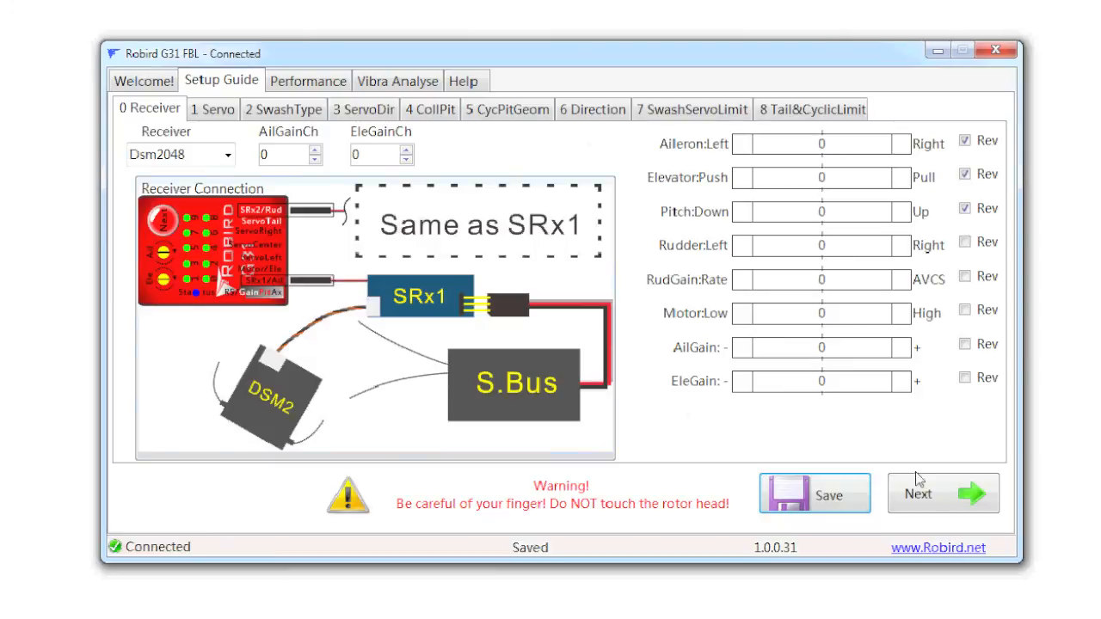
{"action": "mouse_move", "coordinate": [805, 512]}
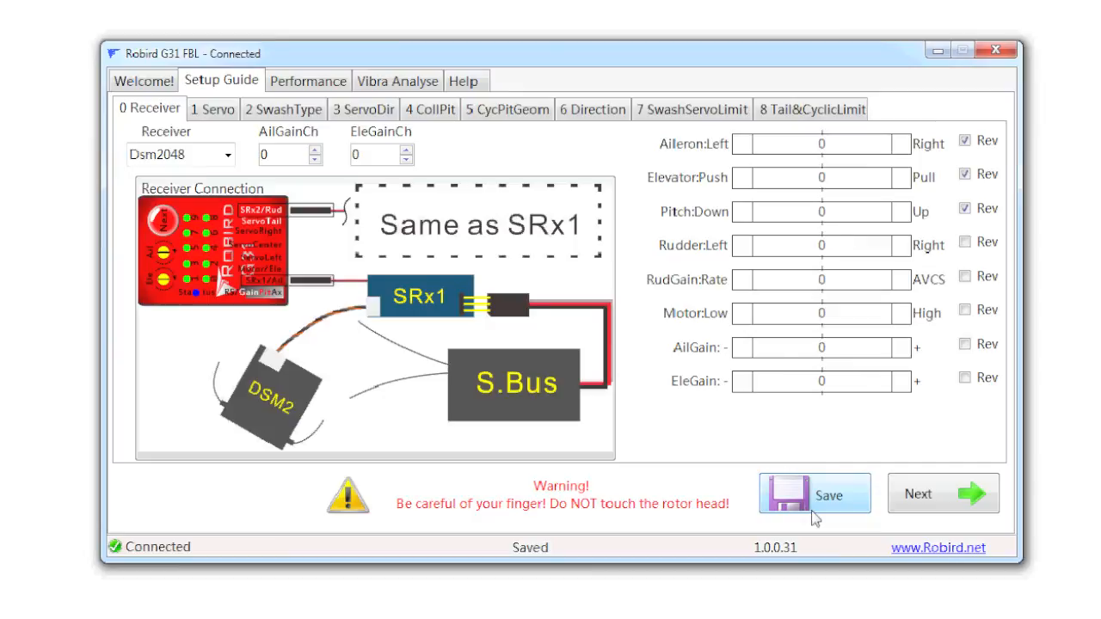
{"action": "mouse_move", "coordinate": [368, 220]}
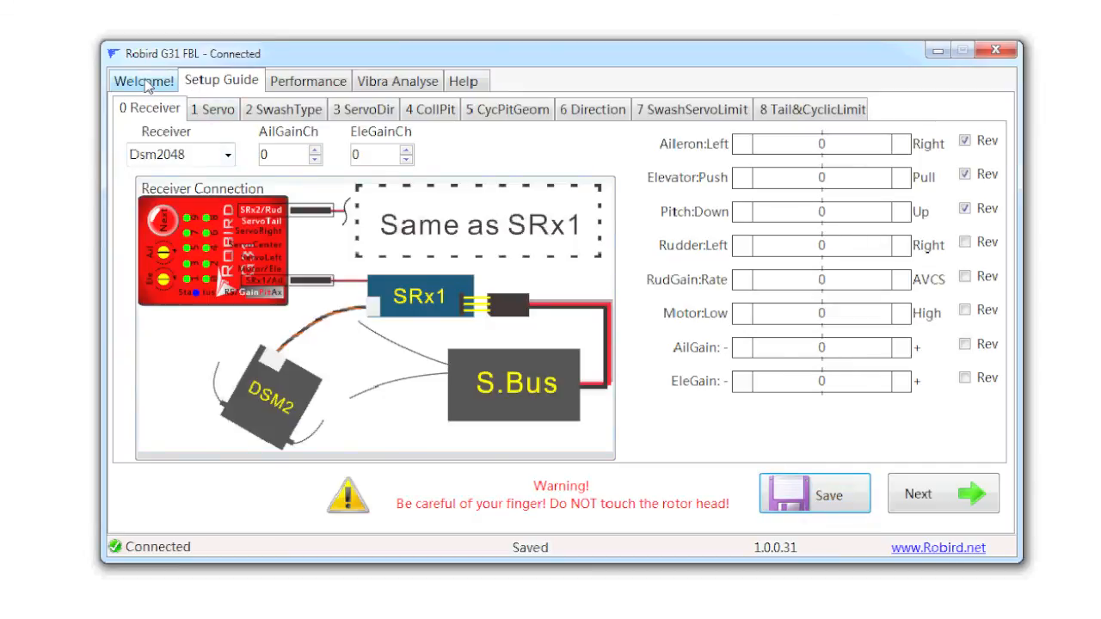
Return to the Welcome screen showing the news and device info.
{"action": "left_click", "coordinate": [141, 81]}
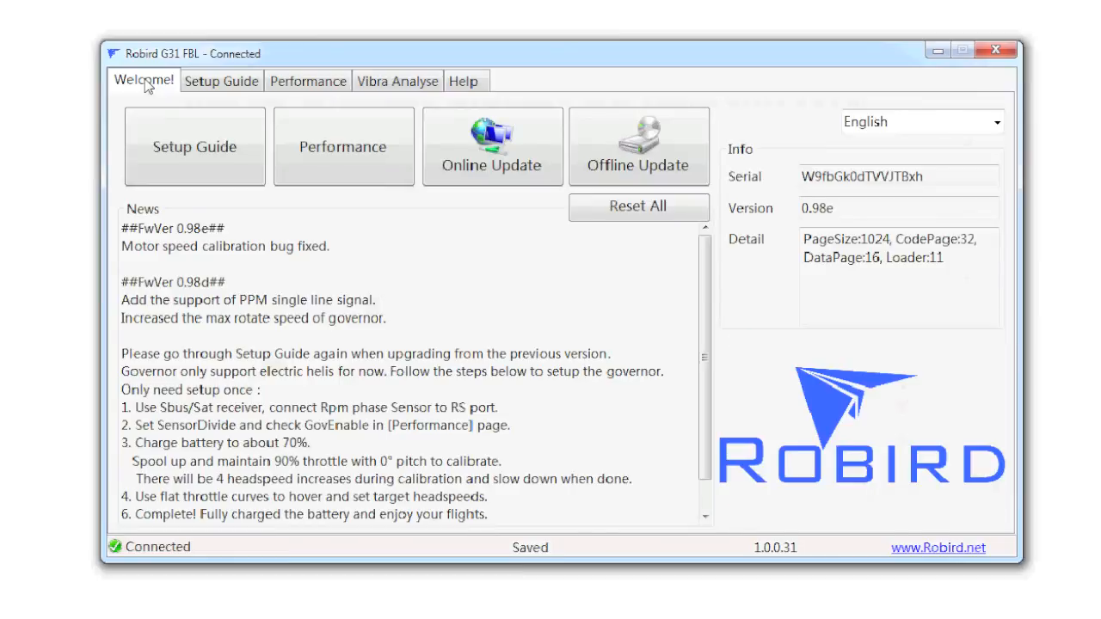